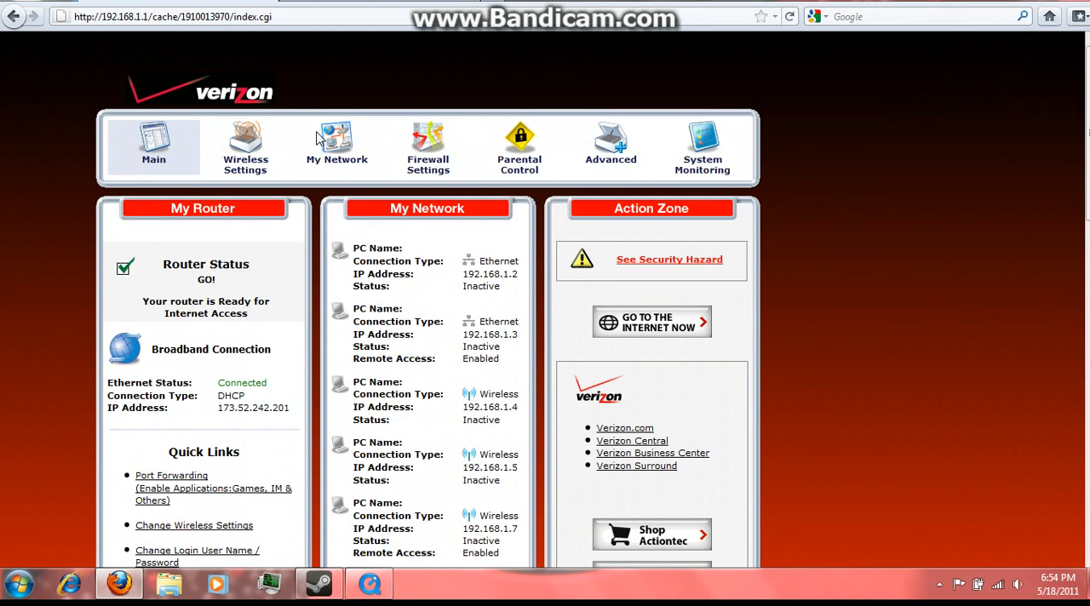
Select the browser's current URL and begin typing the router address.
{"action": "left_click", "coordinate": [170, 16]}
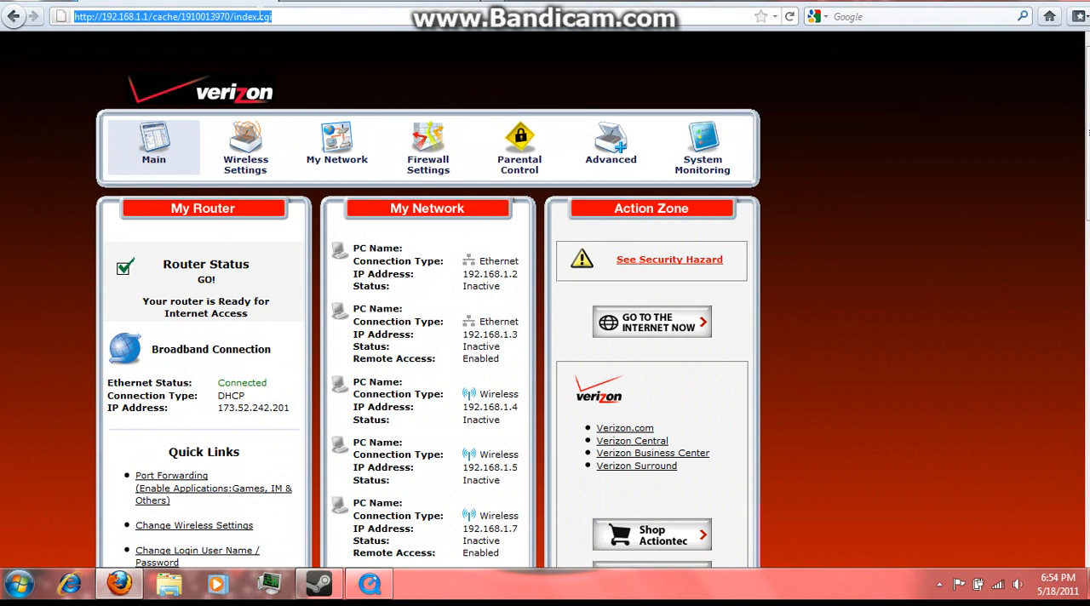
{"action": "type", "text": "y"}
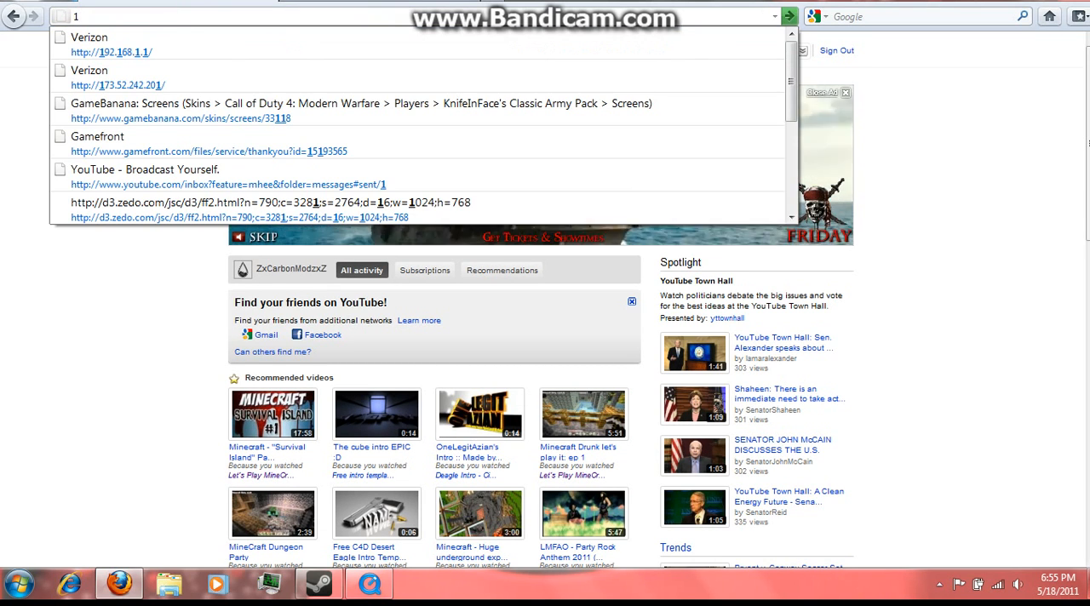
Load 192.168.1.1 from the suggestions and log in as admin with the password.
{"action": "type", "text": "9"}
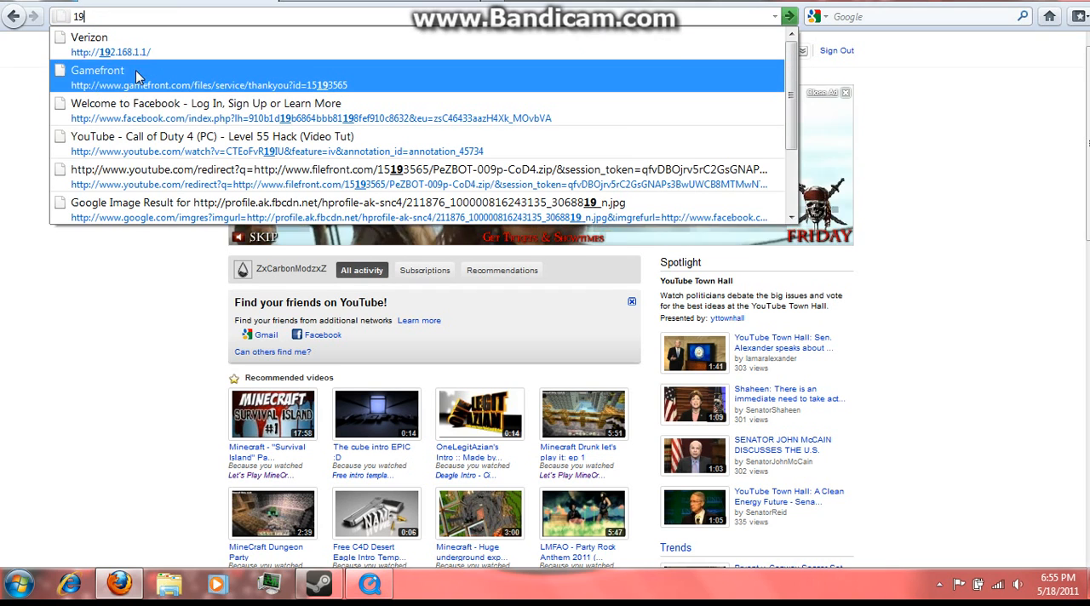
{"action": "left_click", "coordinate": [111, 44]}
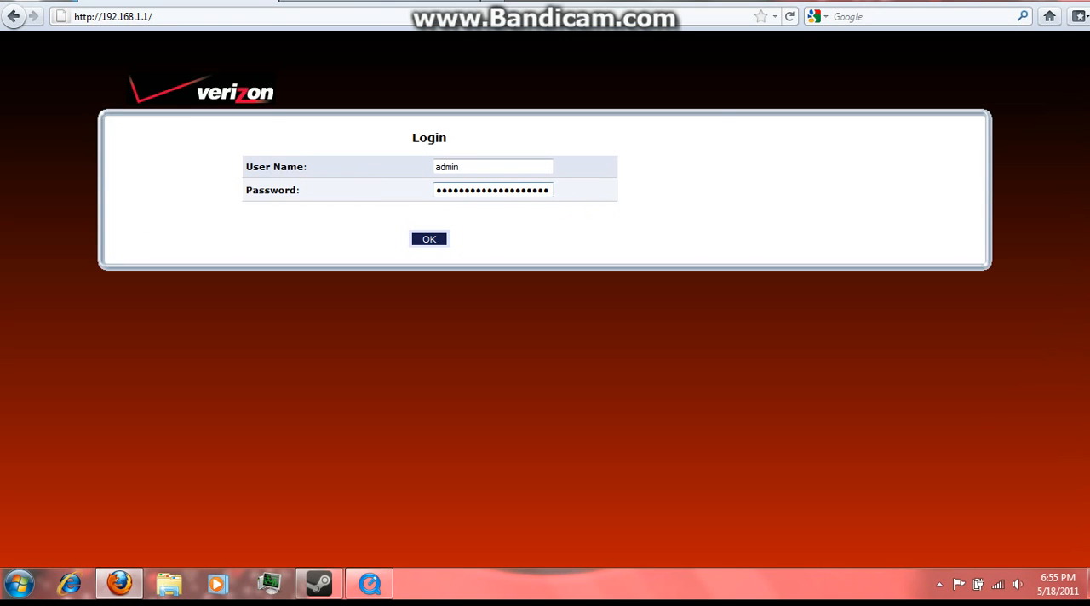
{"action": "triple_click", "coordinate": [492, 189]}
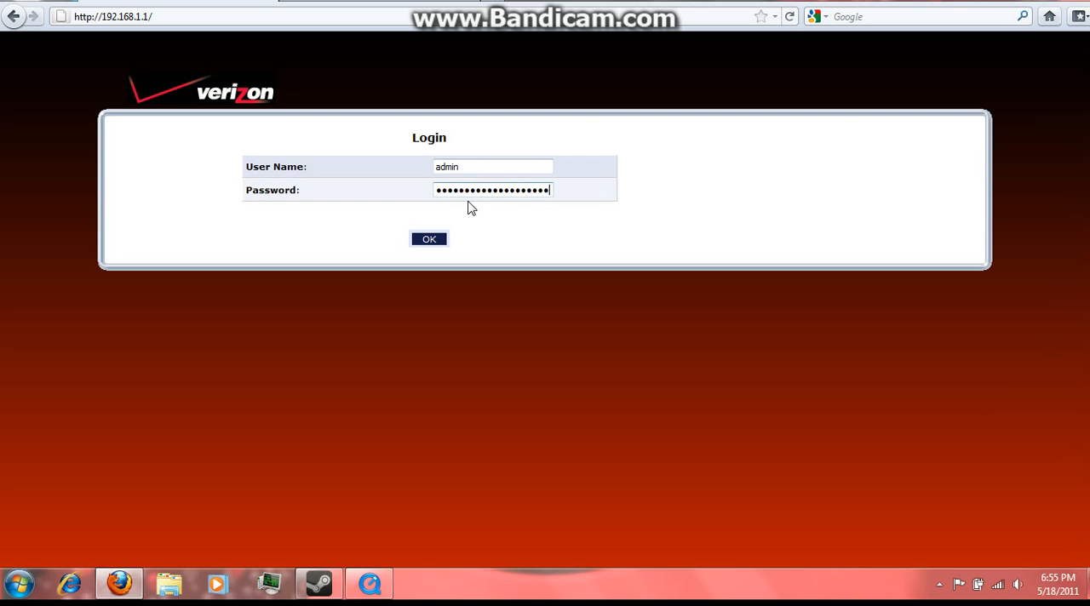
{"action": "left_click", "coordinate": [429, 239]}
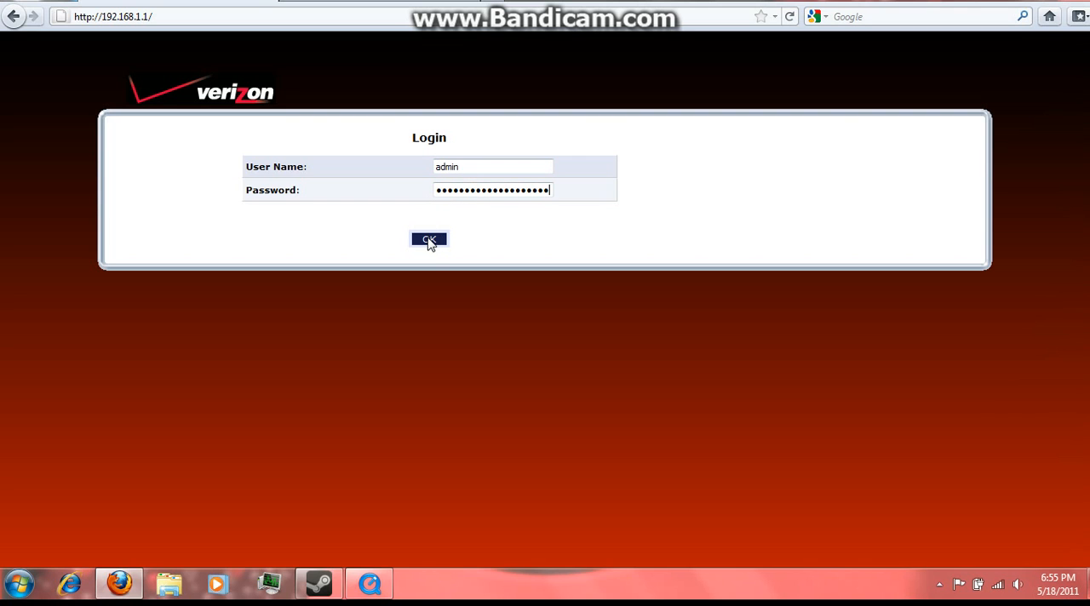
{"action": "left_click", "coordinate": [428, 240]}
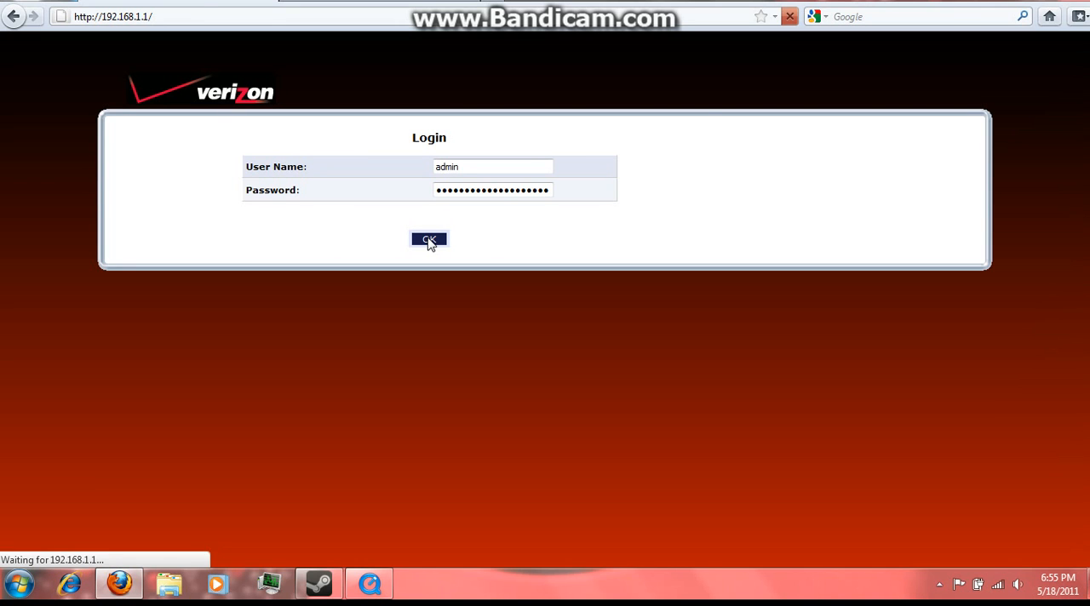
Open Firewall Settings, accept the warning, and go to Port Forwarding.
{"action": "left_click", "coordinate": [429, 240]}
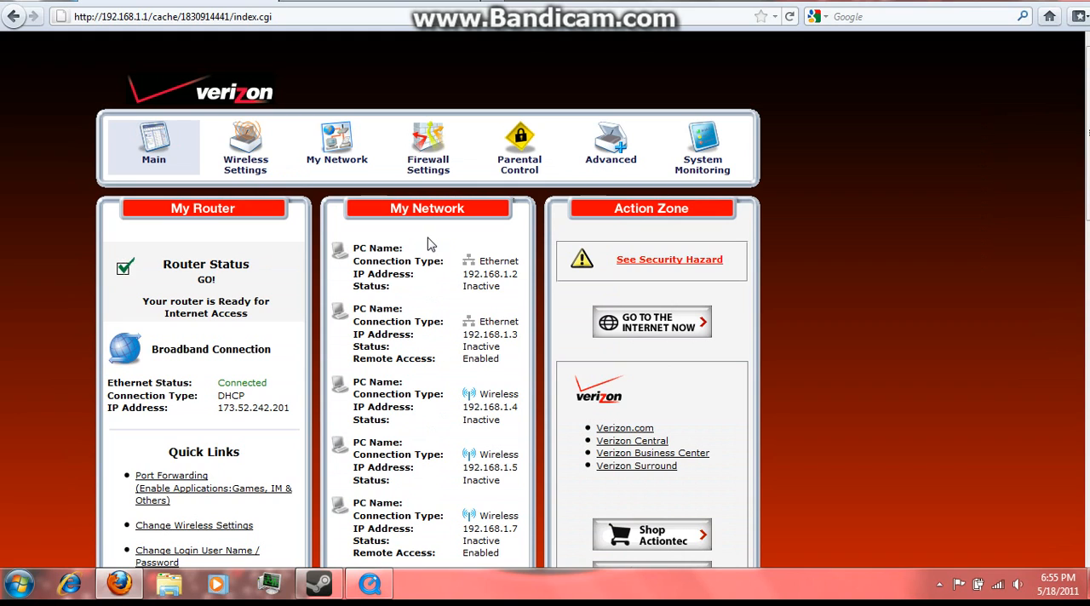
{"action": "mouse_move", "coordinate": [428, 136]}
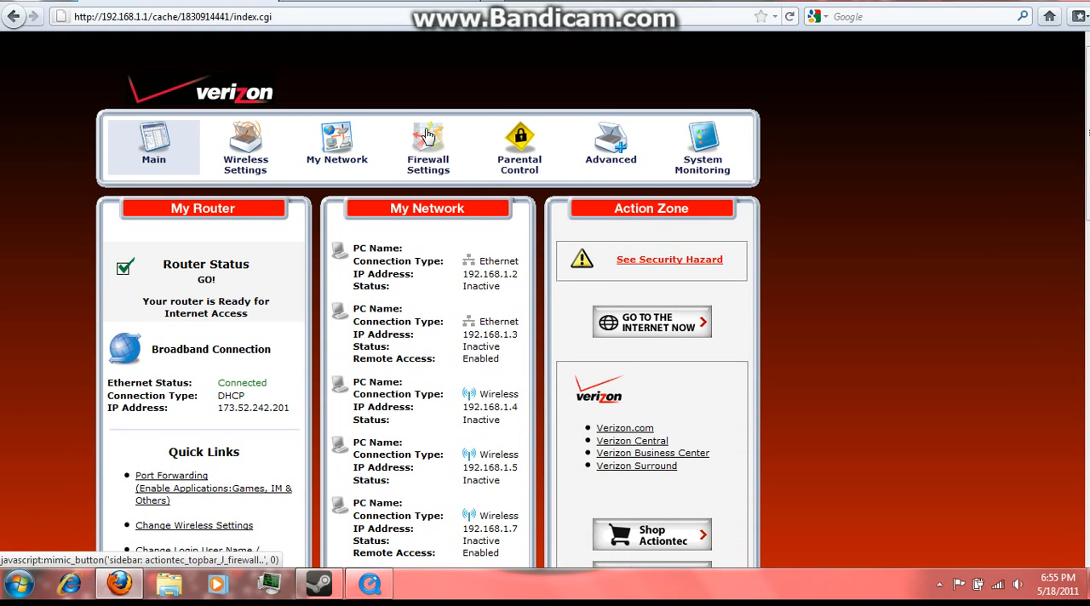
{"action": "left_click", "coordinate": [428, 147]}
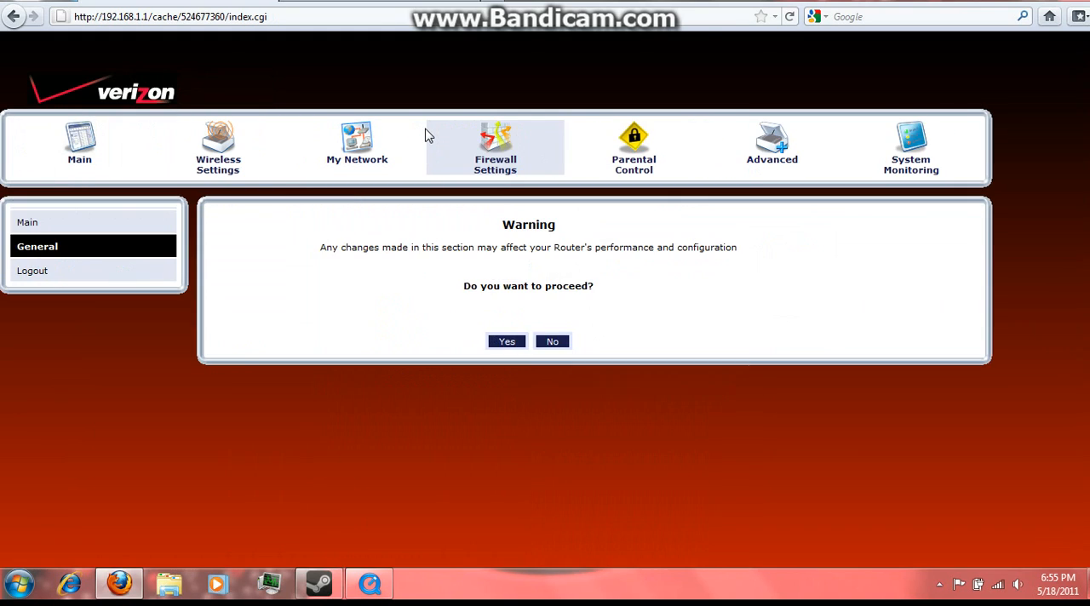
{"action": "left_click", "coordinate": [506, 341]}
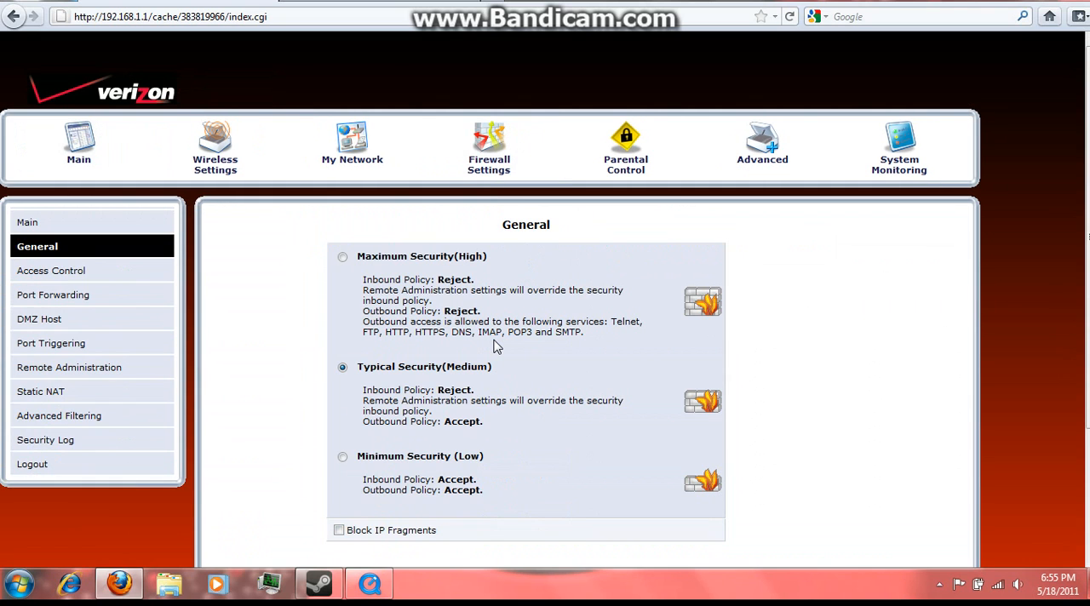
{"action": "mouse_move", "coordinate": [53, 295]}
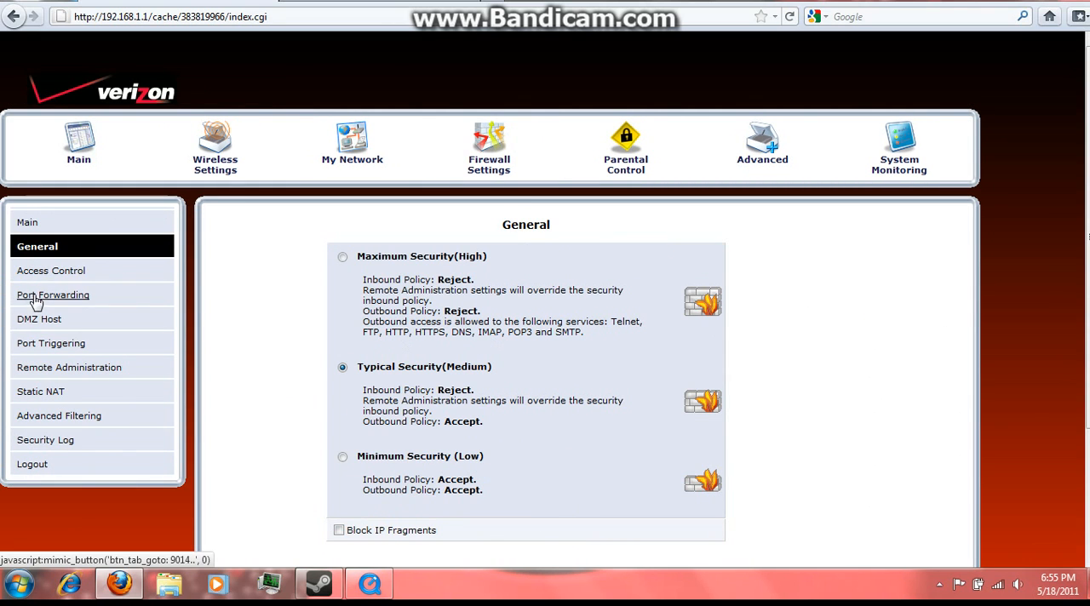
{"action": "mouse_move", "coordinate": [68, 354]}
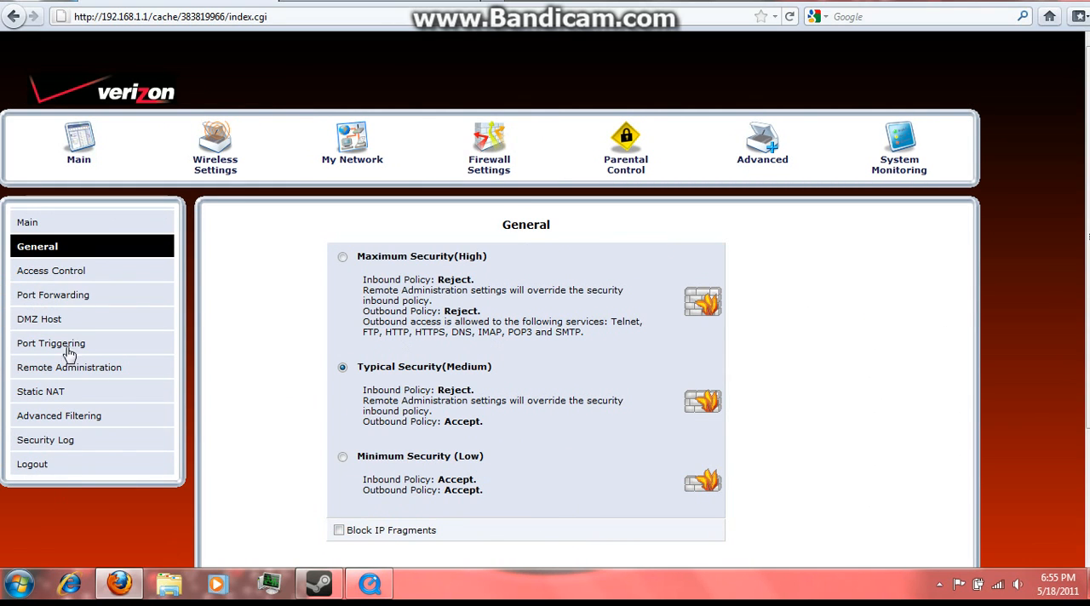
{"action": "mouse_move", "coordinate": [53, 295]}
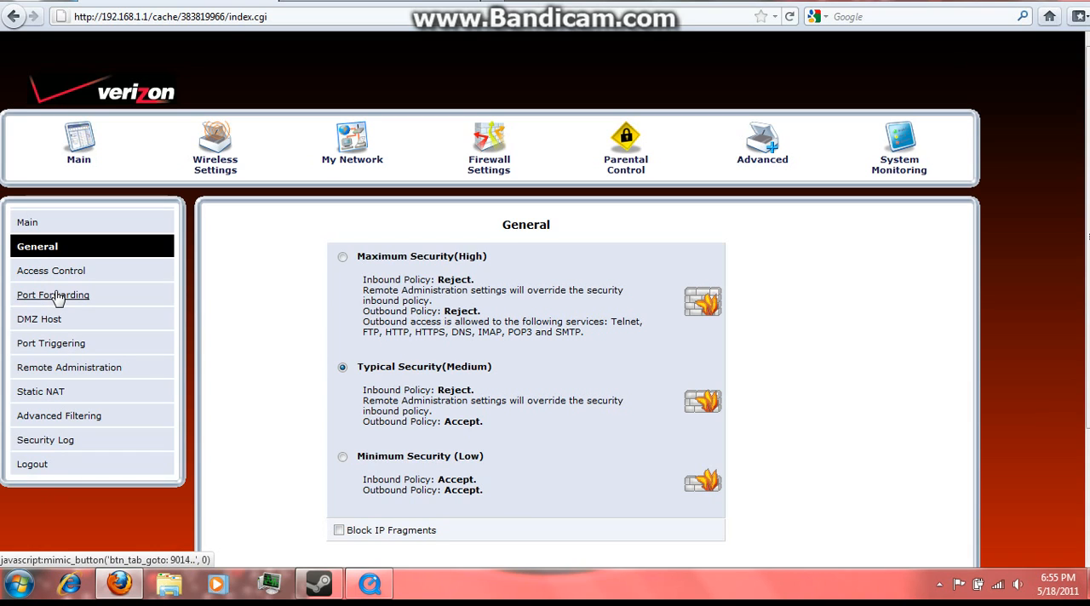
{"action": "left_click", "coordinate": [52, 295]}
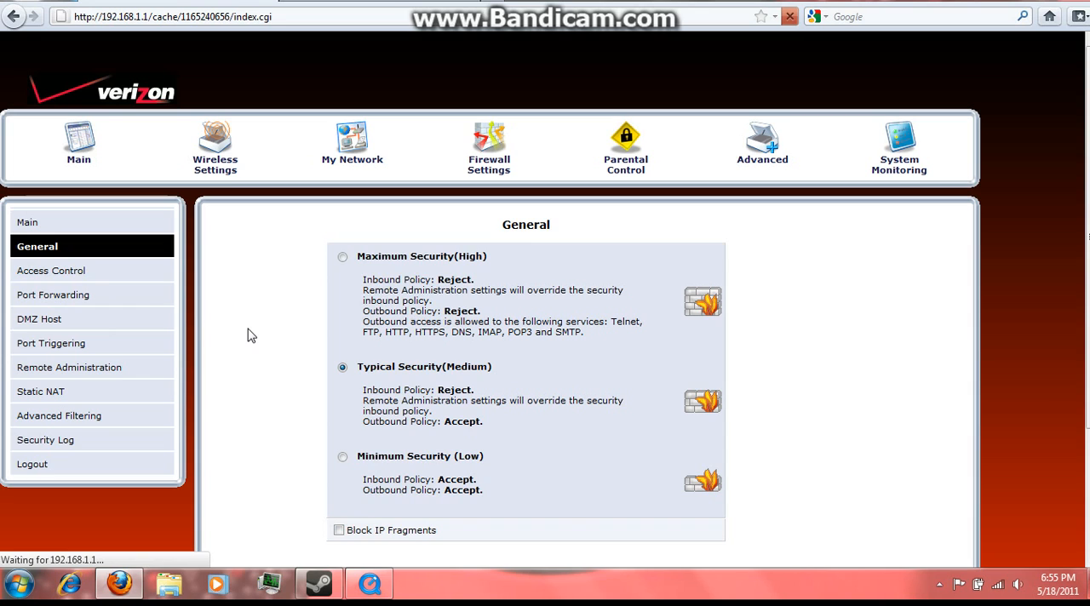
Set the new forwarding rule's device to Specify IP and its ports to Custom Ports.
{"action": "left_click", "coordinate": [52, 295]}
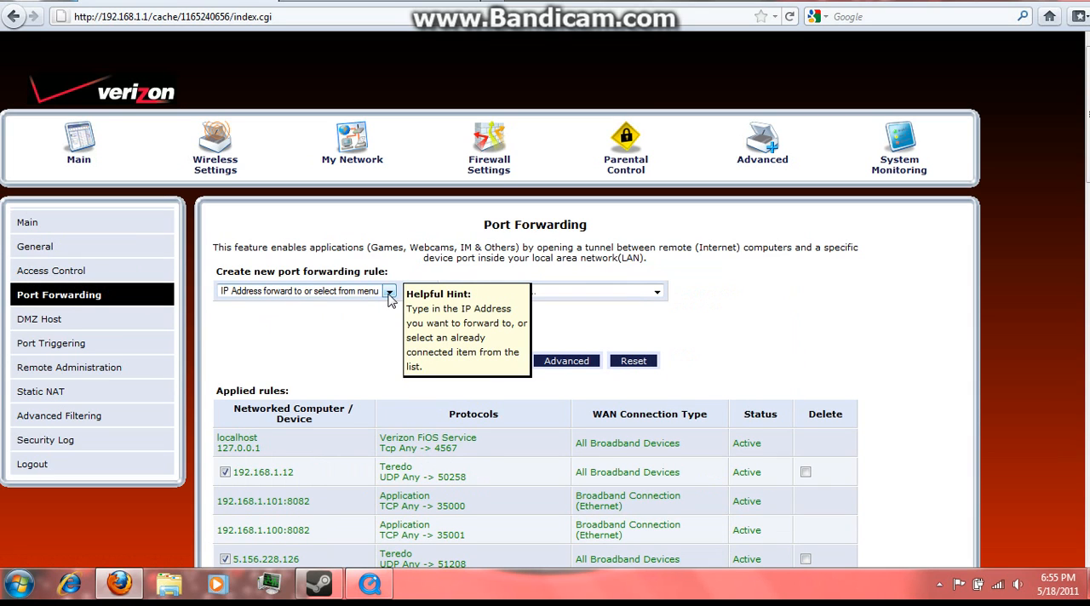
{"action": "left_click", "coordinate": [389, 291]}
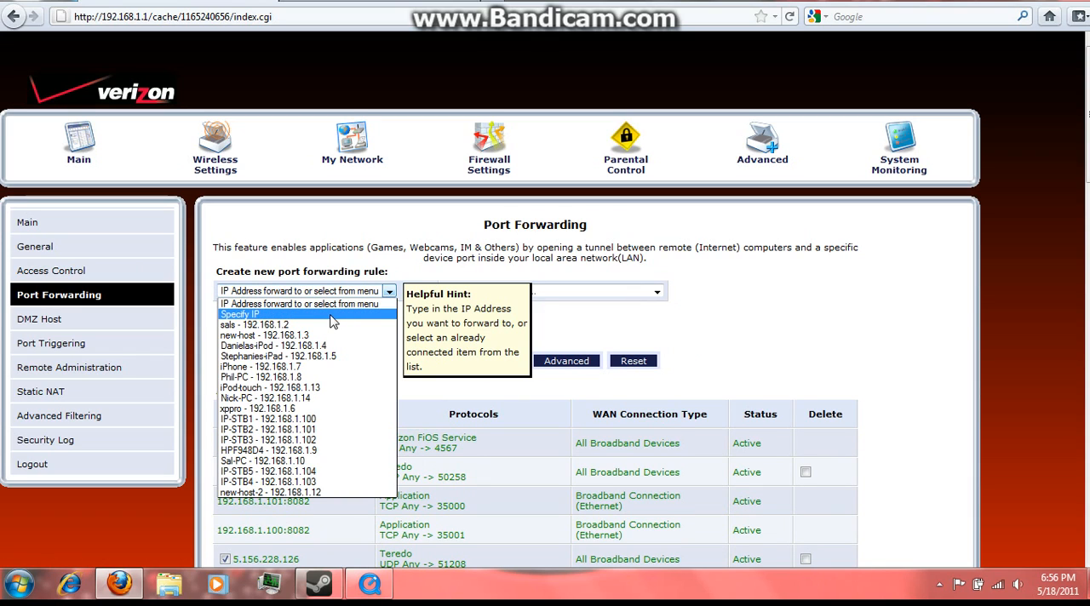
{"action": "left_click", "coordinate": [239, 314]}
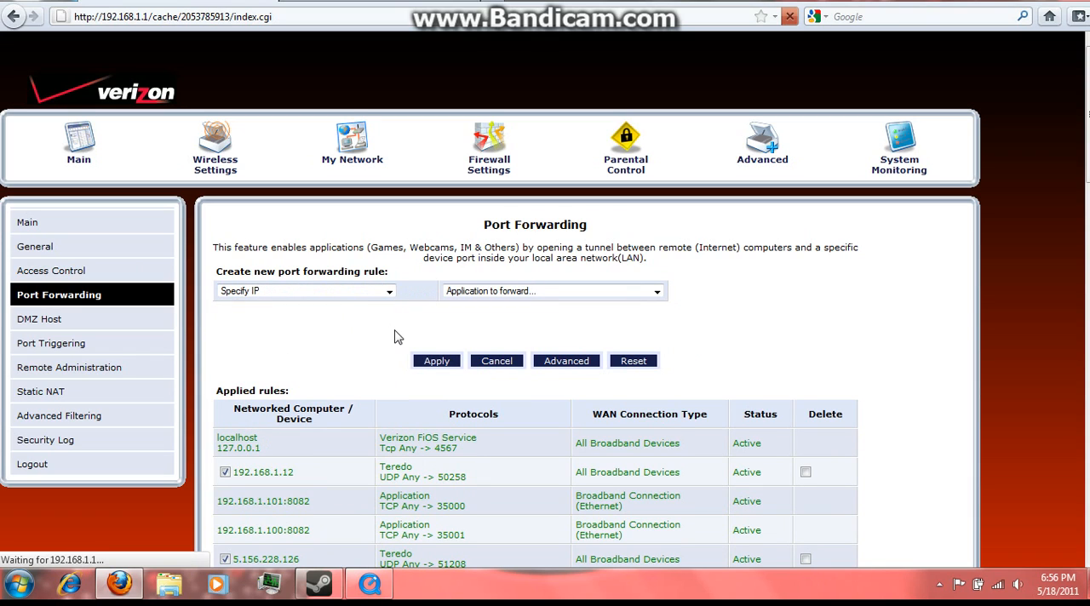
{"action": "scroll", "scroll_direction": "down", "scroll_amount": 3}
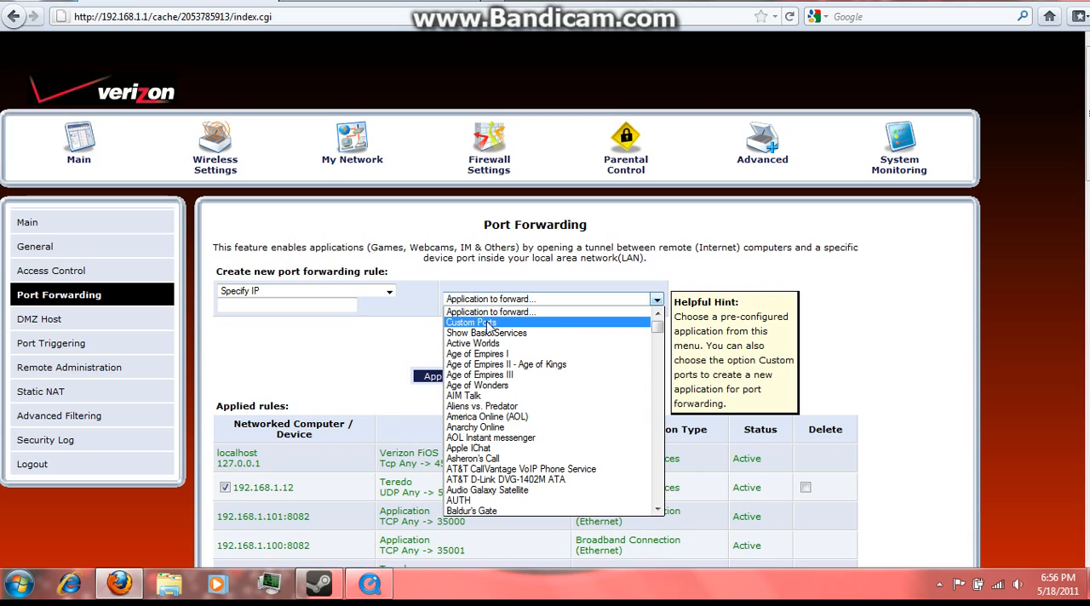
{"action": "left_click", "coordinate": [471, 322]}
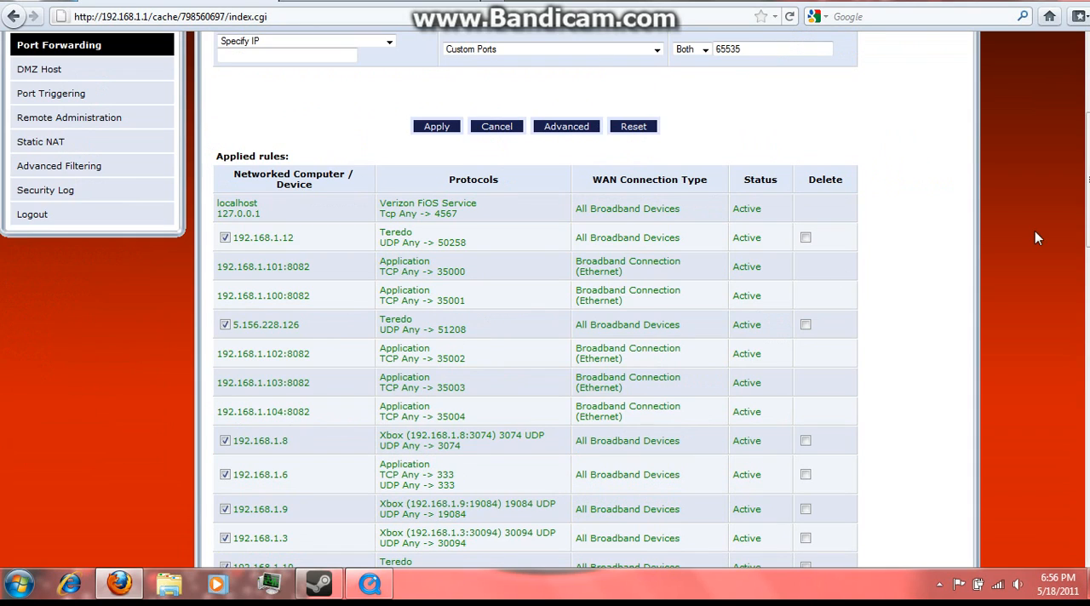
Keep the protocol on Both and replace port 65535 with 89.
{"action": "scroll", "scroll_direction": "up", "scroll_amount": 3}
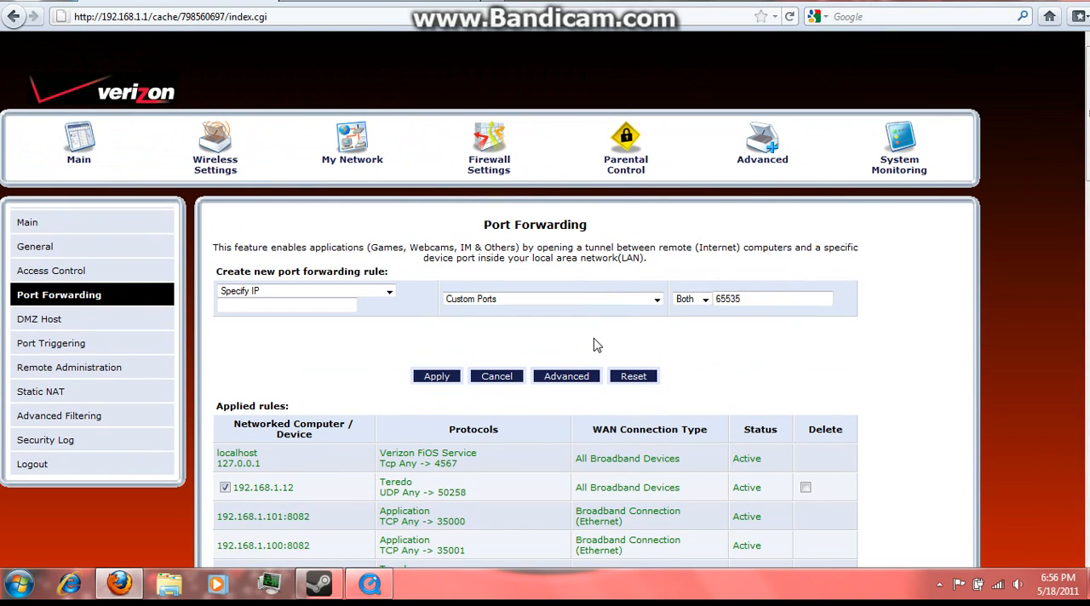
{"action": "left_click", "coordinate": [691, 299]}
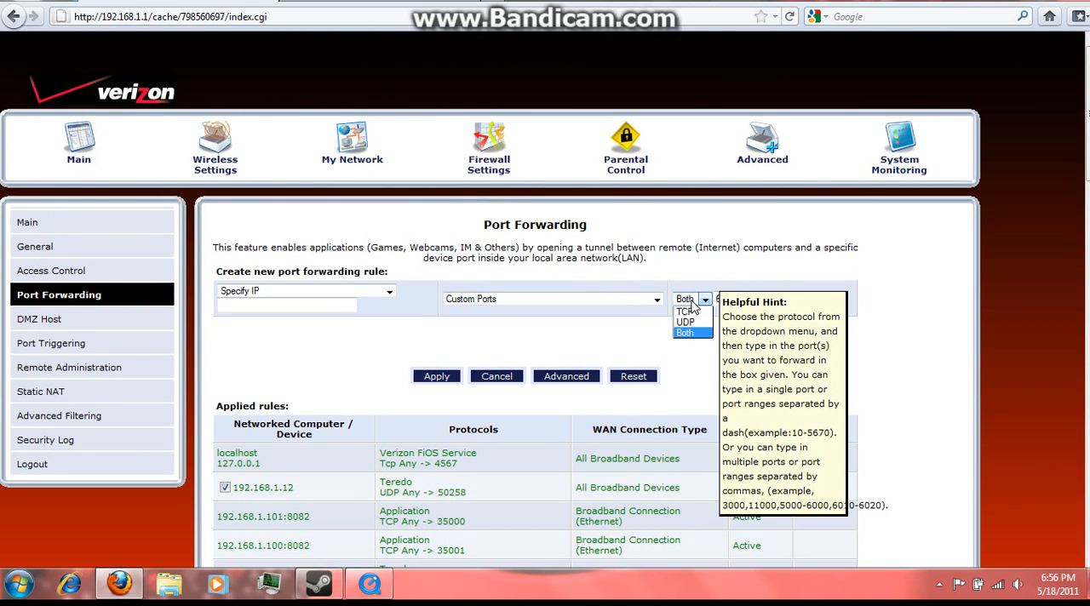
{"action": "mouse_move", "coordinate": [687, 312]}
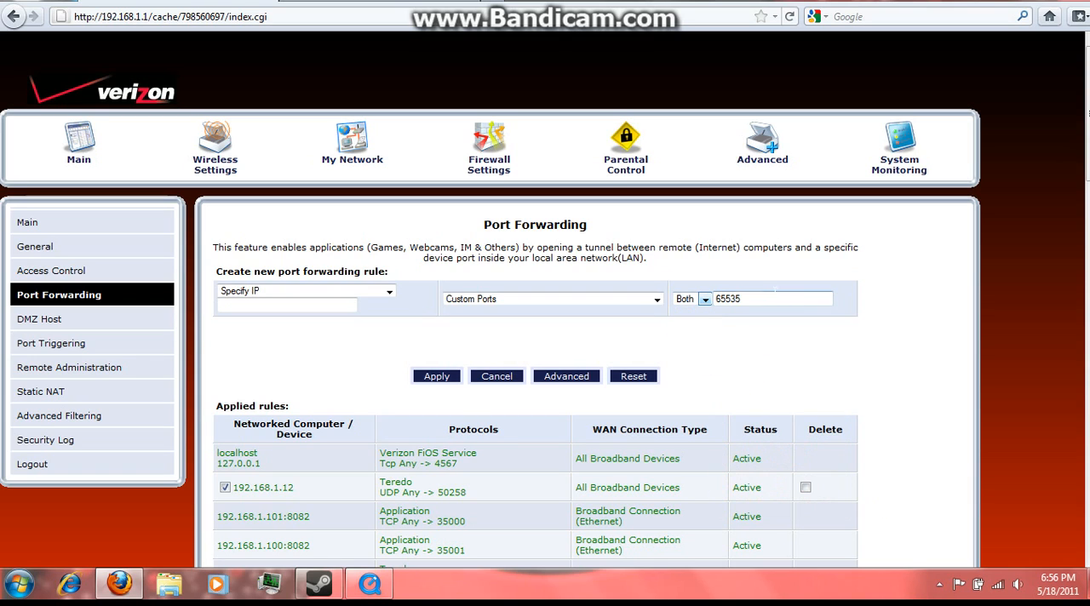
{"action": "triple_click", "coordinate": [770, 299]}
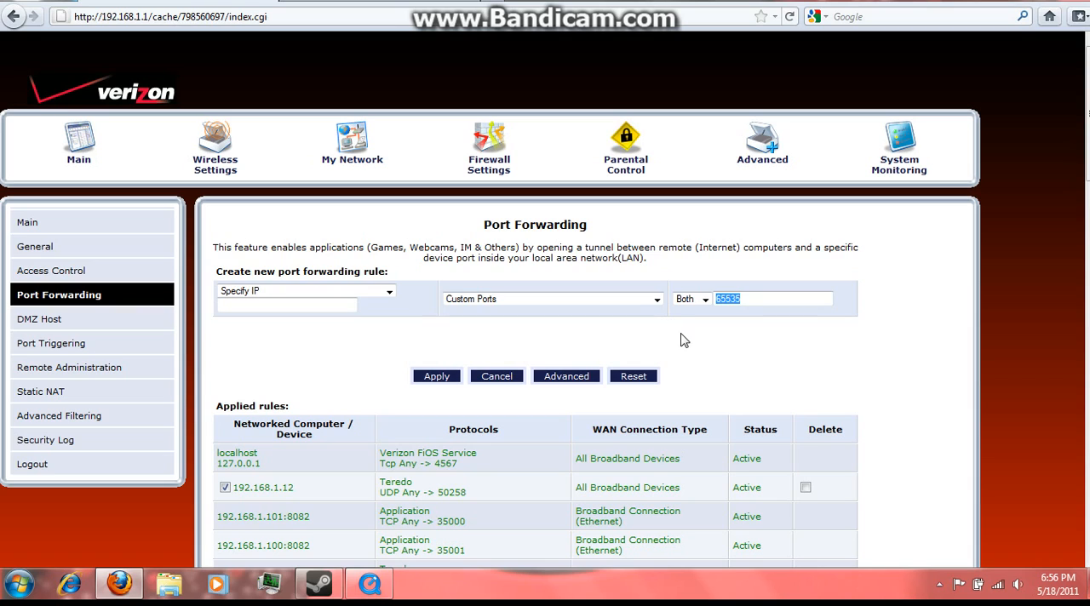
{"action": "type", "text": "89"}
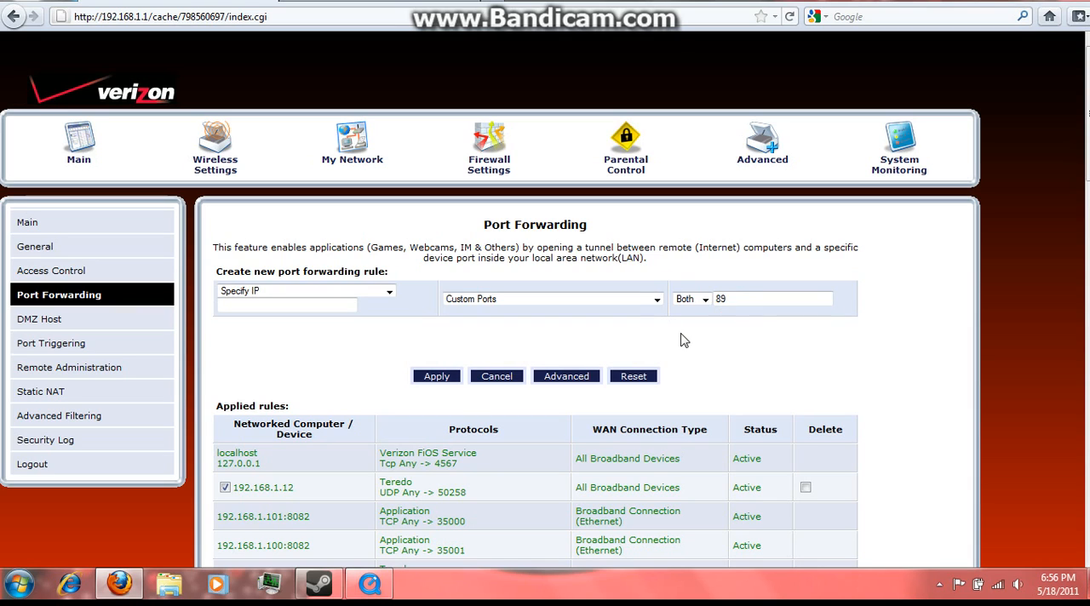
{"action": "left_click", "coordinate": [287, 304]}
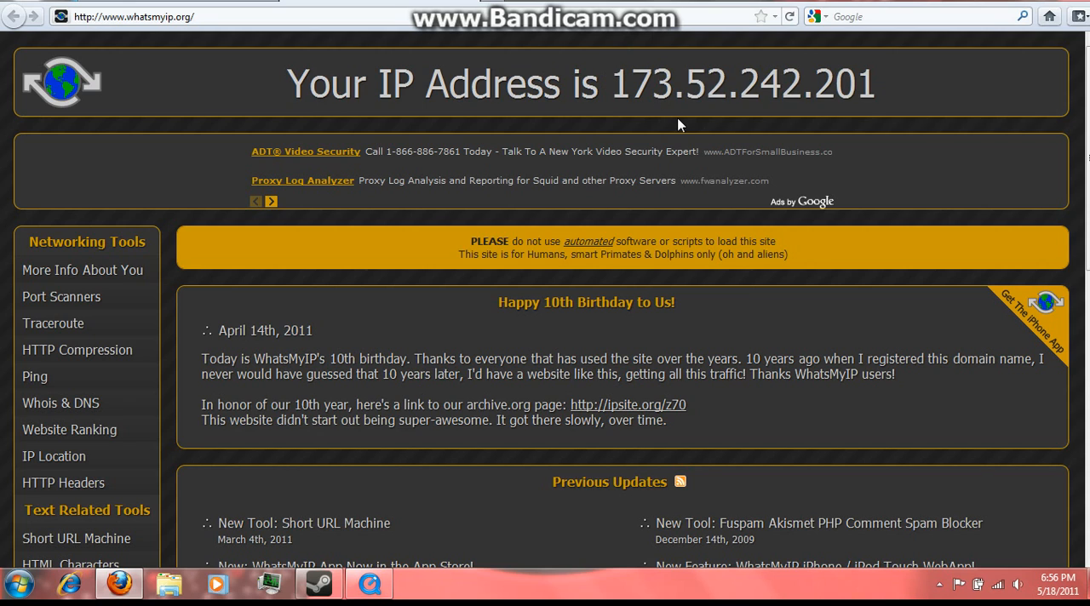
{"action": "mouse_move", "coordinate": [877, 92]}
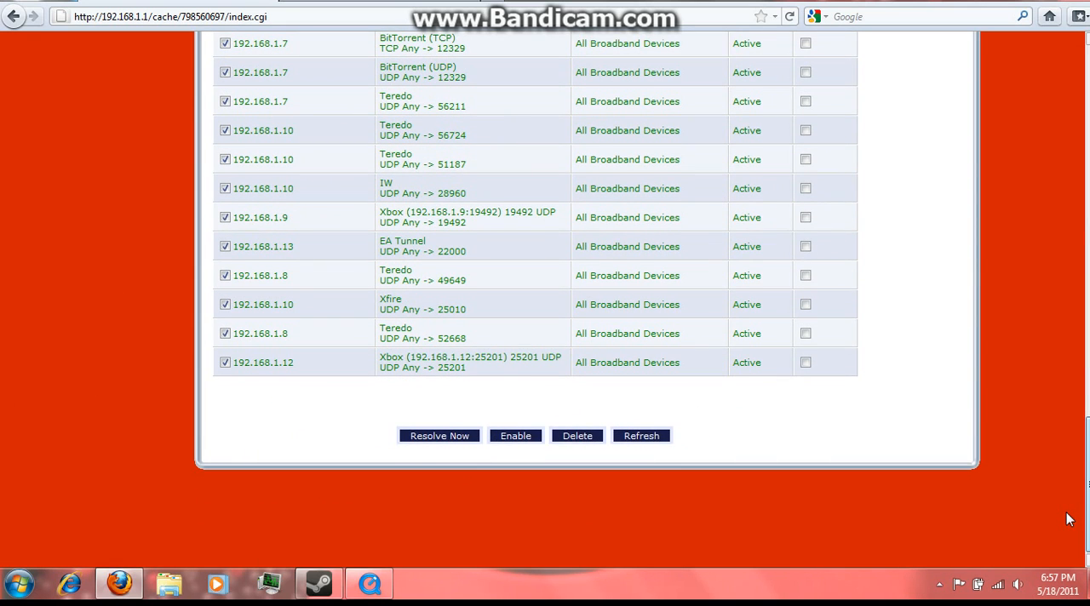
Return to the router tab and scroll the Applied rules back to the port 89 rule form.
{"action": "scroll", "scroll_direction": "up", "scroll_amount": 3}
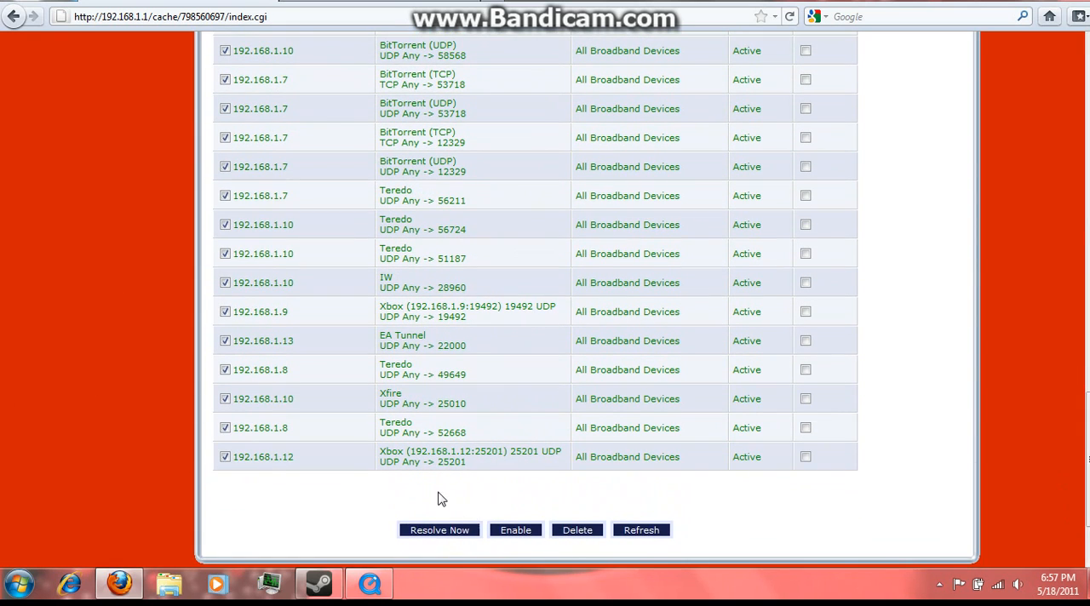
{"action": "mouse_move", "coordinate": [460, 477]}
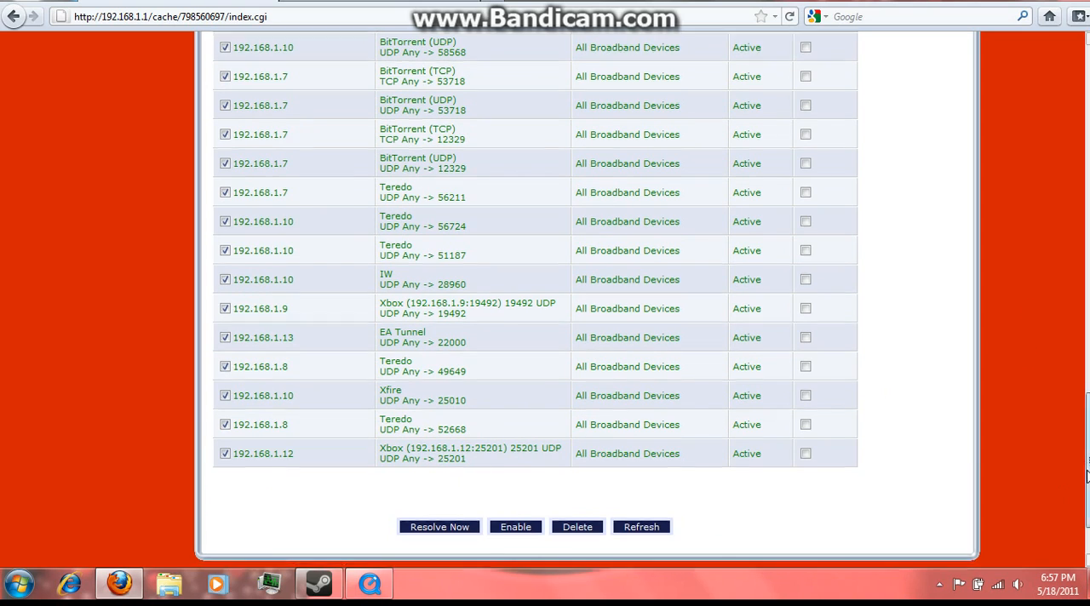
{"action": "scroll", "scroll_direction": "up", "scroll_amount": 3}
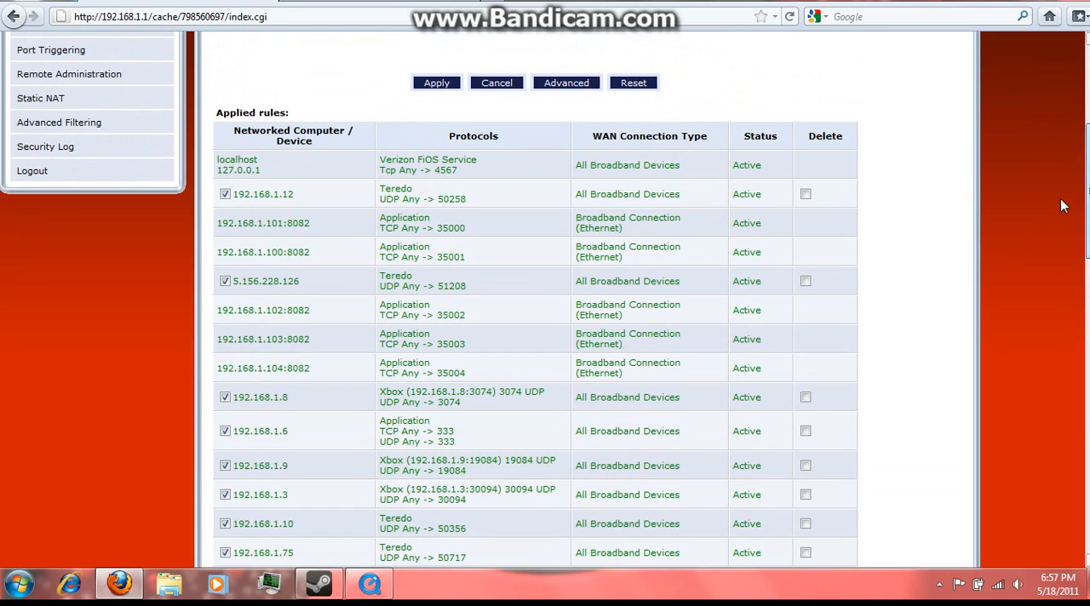
{"action": "scroll", "scroll_direction": "up", "scroll_amount": 3}
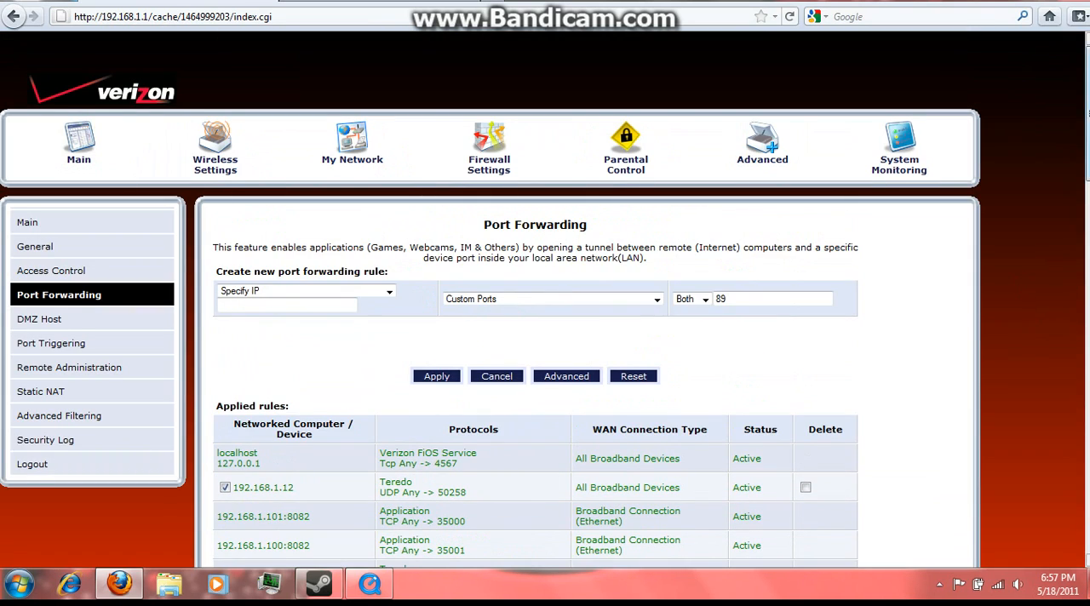
{"action": "scroll", "scroll_direction": "down", "scroll_amount": 3}
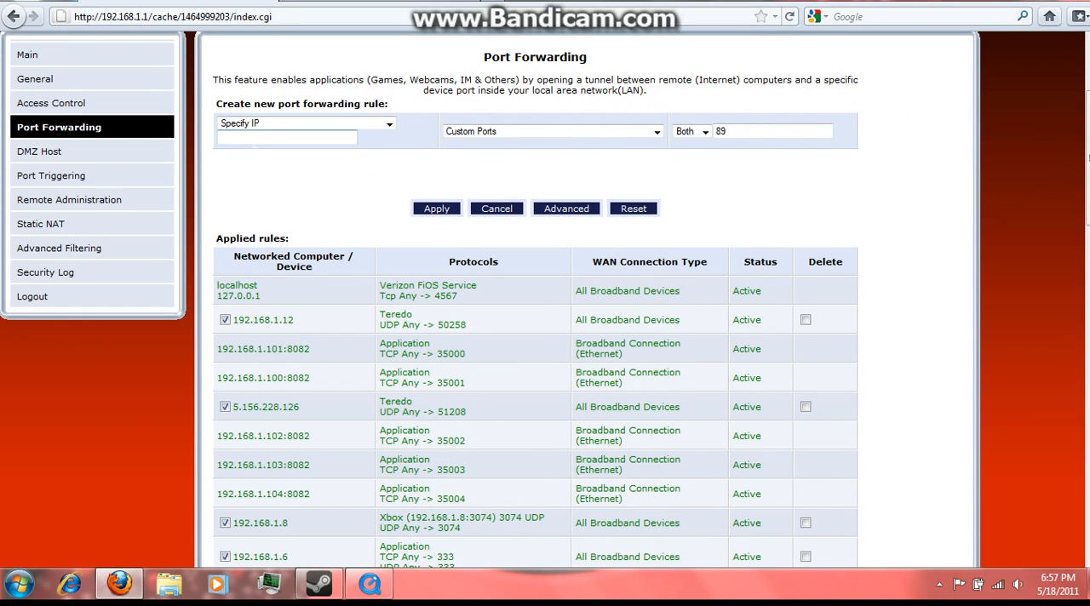
{"action": "left_click", "coordinate": [286, 138]}
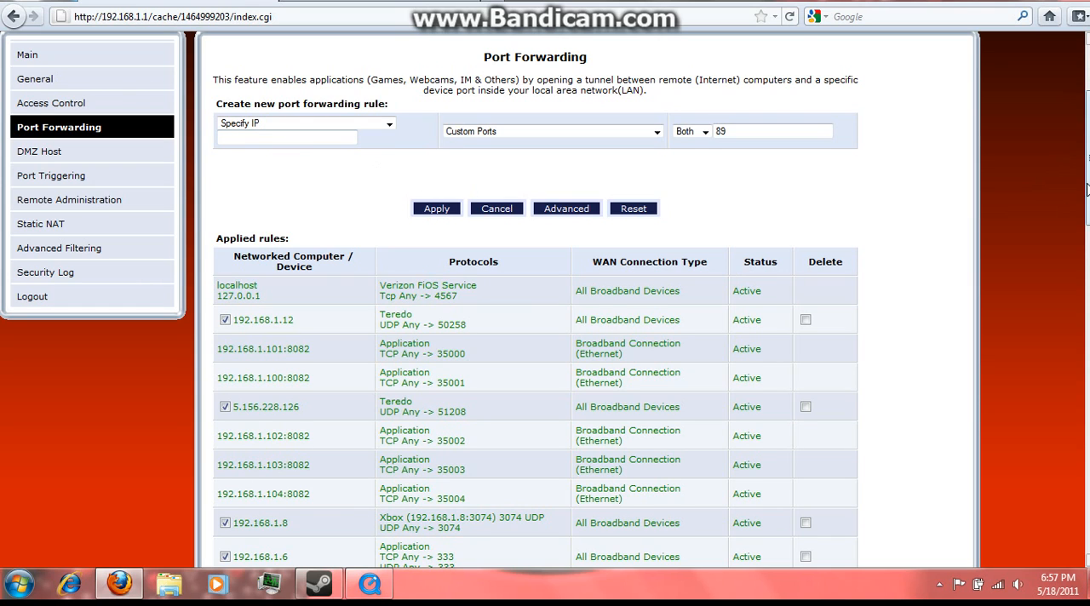
{"action": "scroll", "scroll_direction": "down", "scroll_amount": 3}
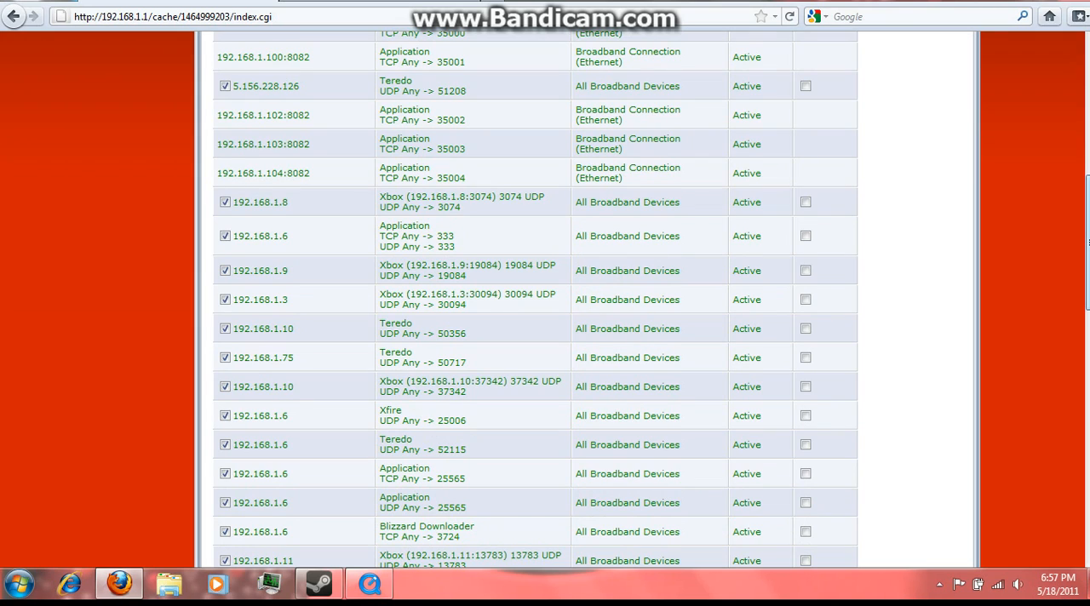
{"action": "scroll", "scroll_direction": "down", "scroll_amount": 3}
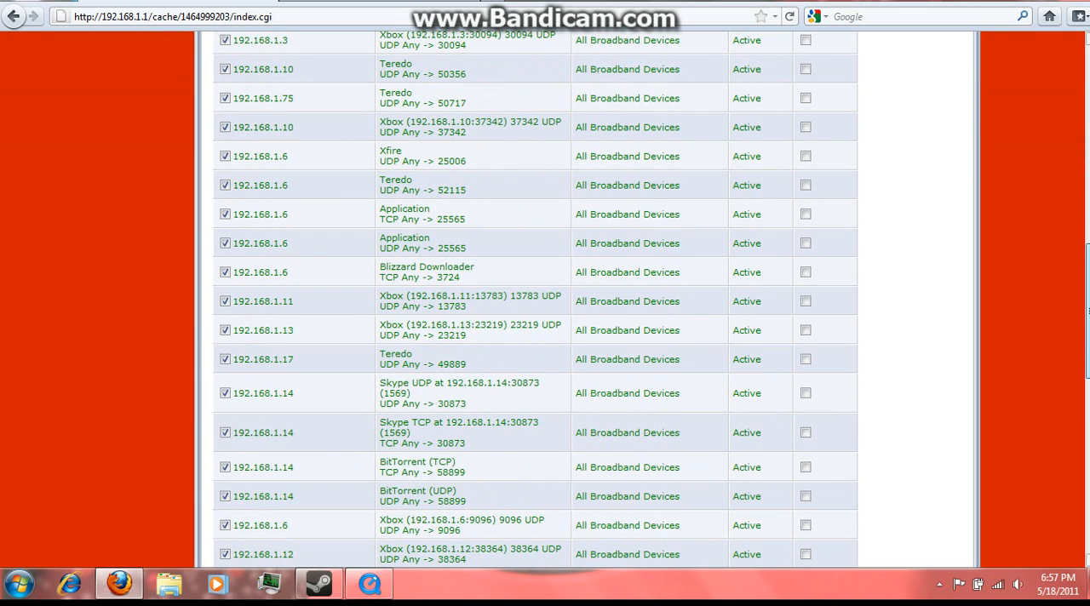
{"action": "scroll", "scroll_direction": "up", "scroll_amount": 3}
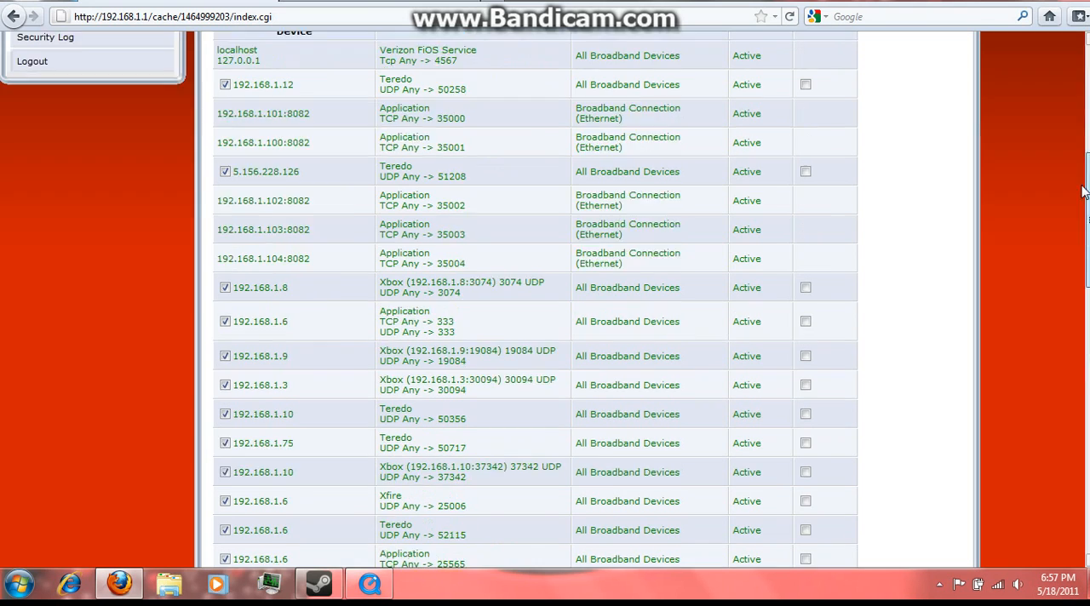
{"action": "scroll", "scroll_direction": "up", "scroll_amount": 3}
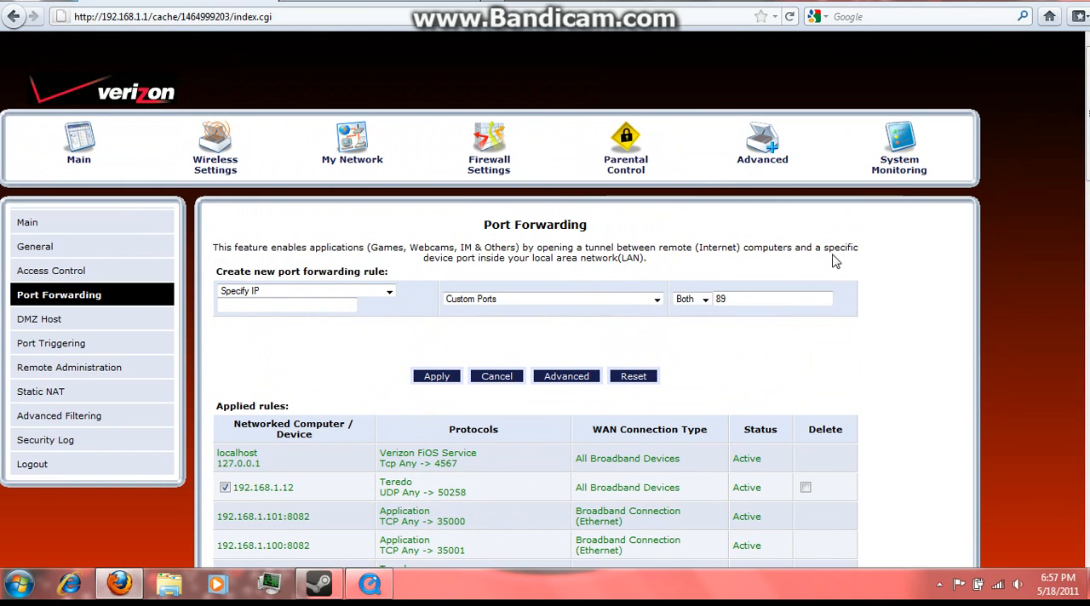
{"action": "mouse_move", "coordinate": [817, 261]}
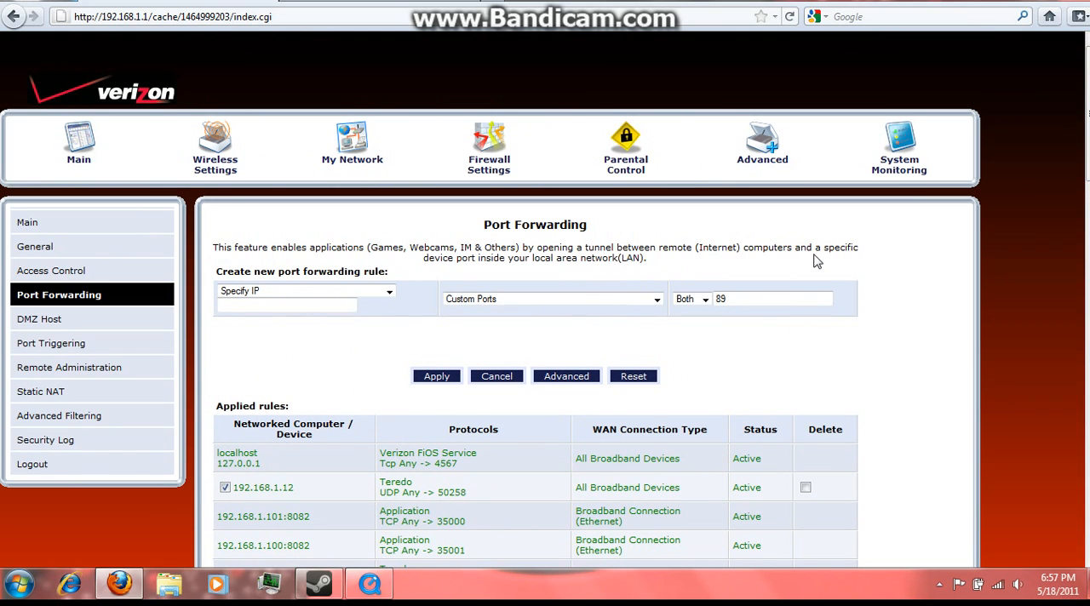